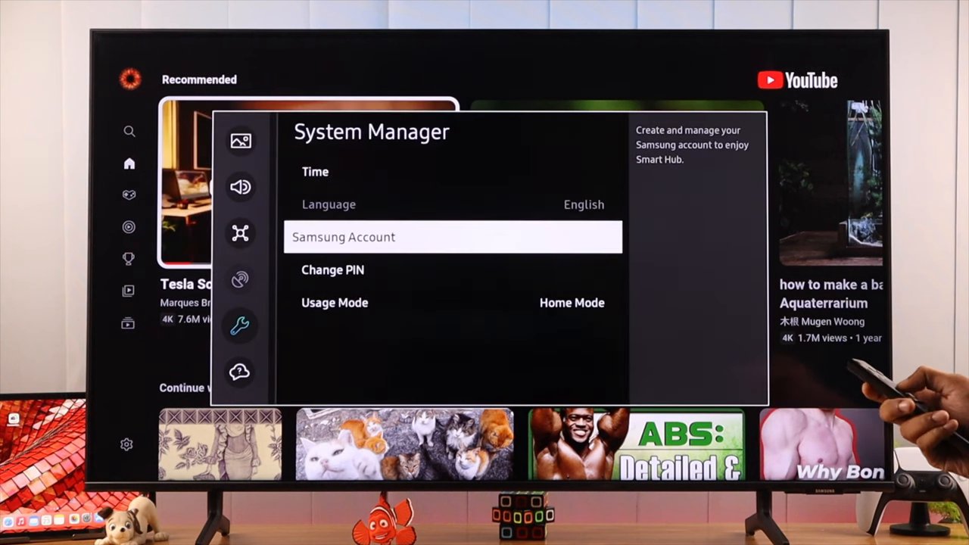
Select Change PIN in System Manager to bring up the new-PIN prompt
left_click(333, 269)
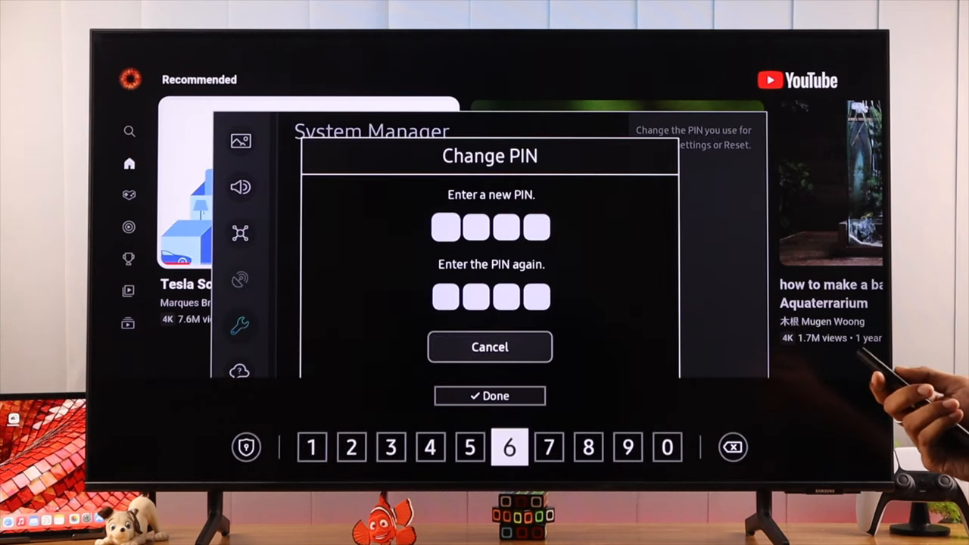
Enter the new four-digit PIN from the number row and repeat it to confirm
left_click(351, 448)
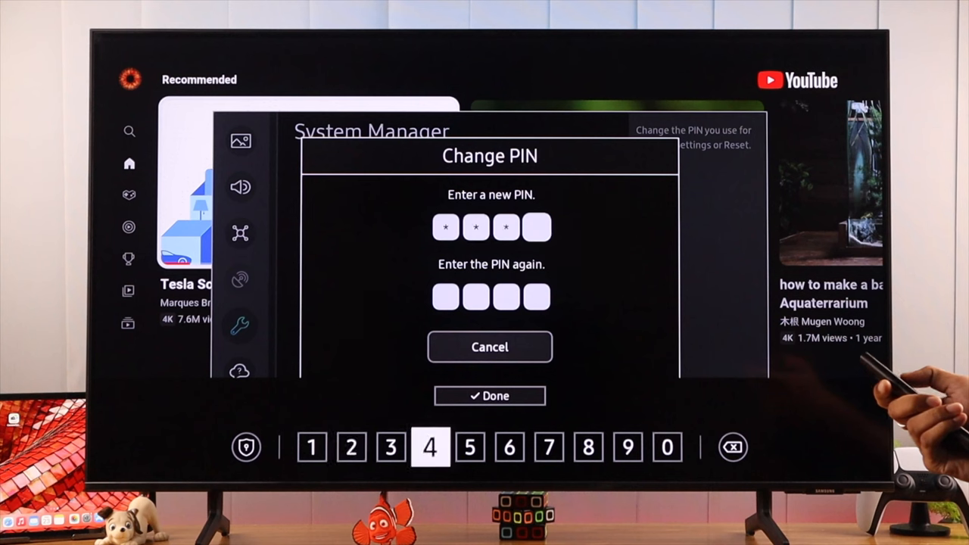
left_click(467, 448)
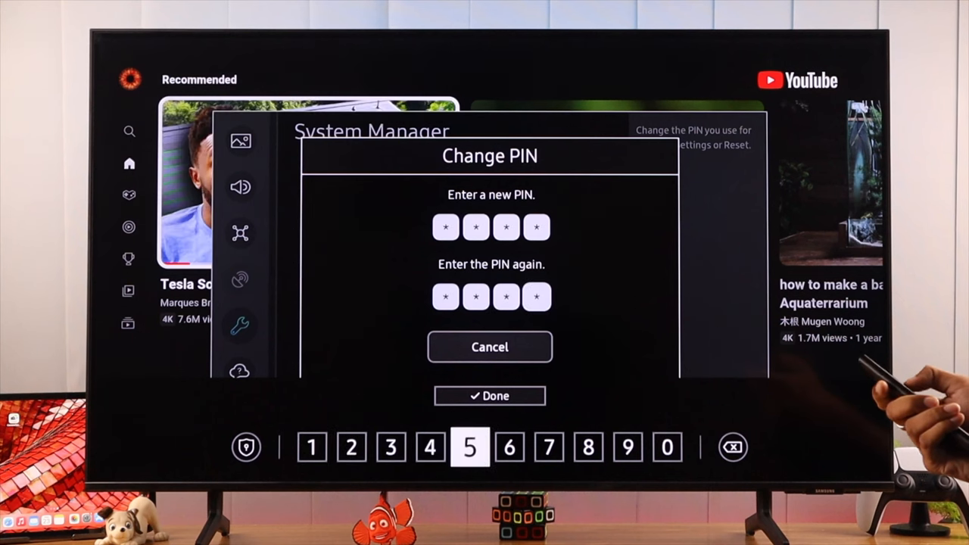